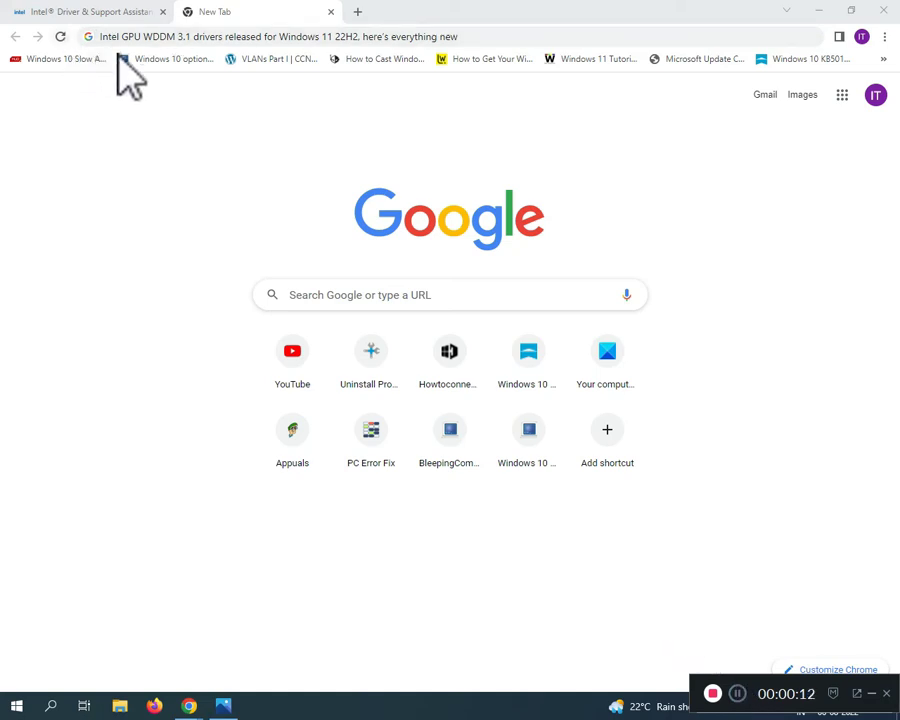
{"action": "mouse_move", "coordinate": [156, 50]}
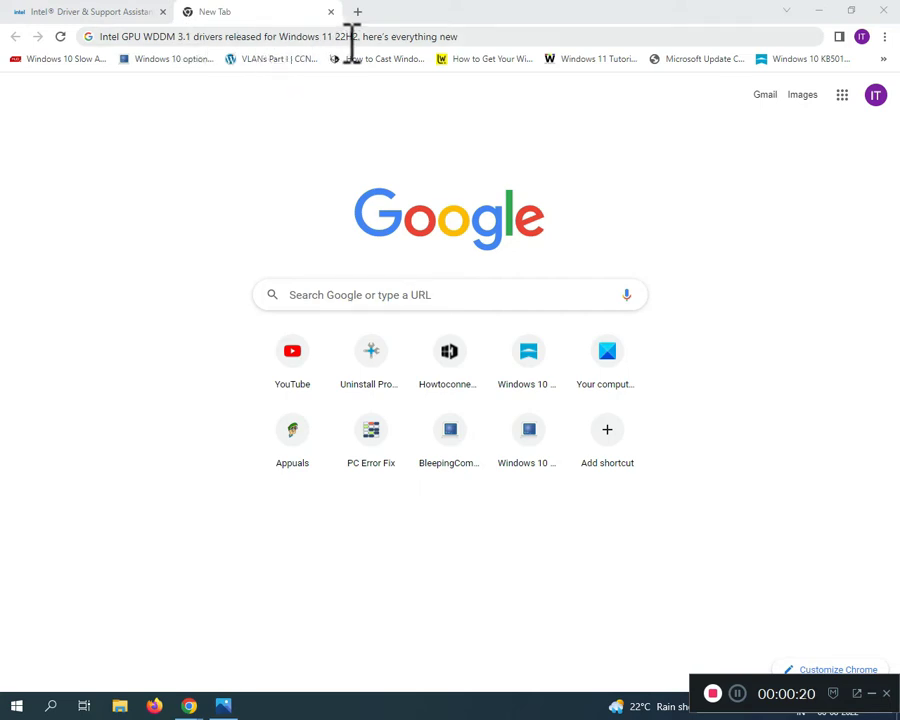
Step: Switch to the Intel Driver & Support Assistant tab and review the DSA description
{"action": "left_click", "coordinate": [84, 12]}
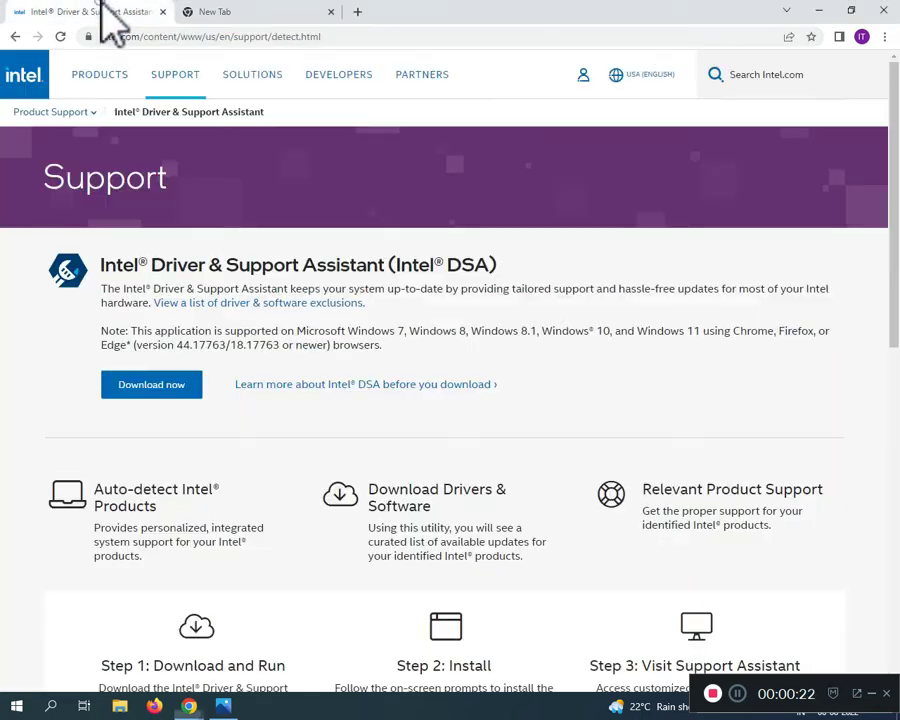
{"action": "mouse_move", "coordinate": [16, 420]}
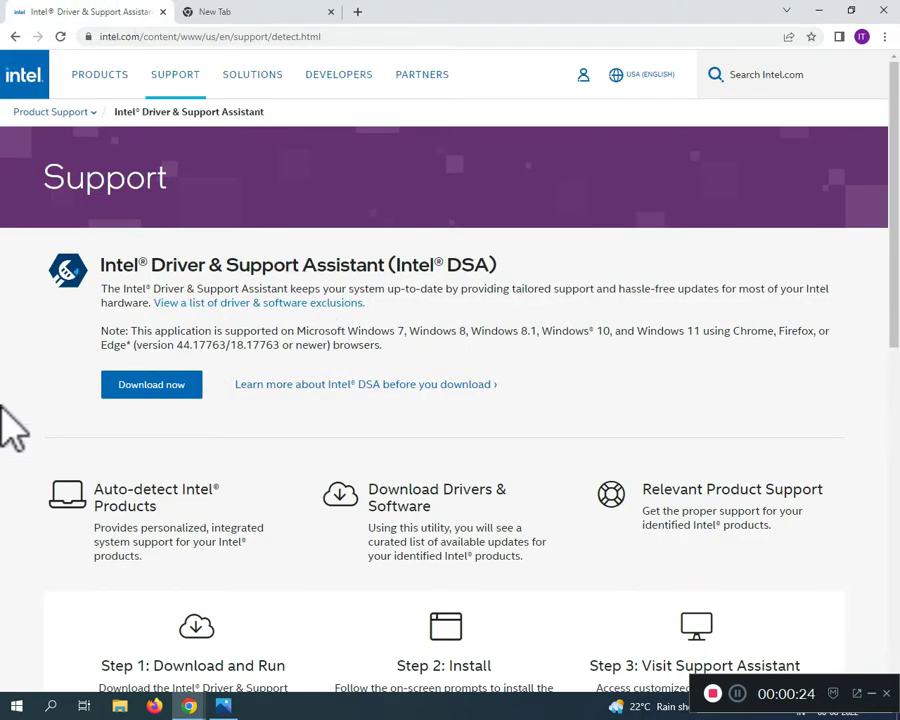
{"action": "mouse_move", "coordinate": [20, 384]}
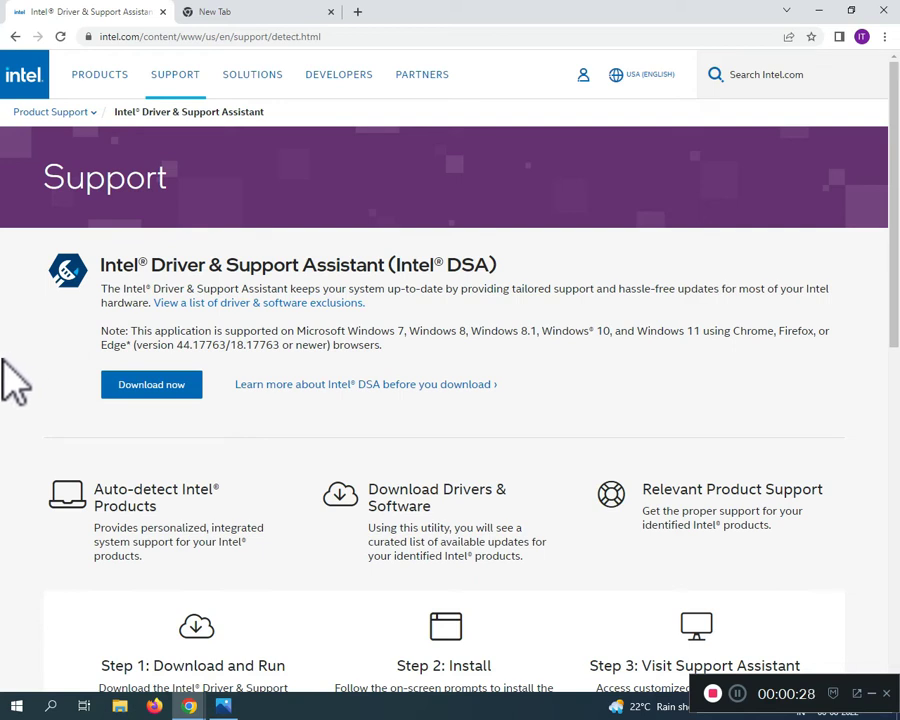
{"action": "mouse_move", "coordinate": [36, 414]}
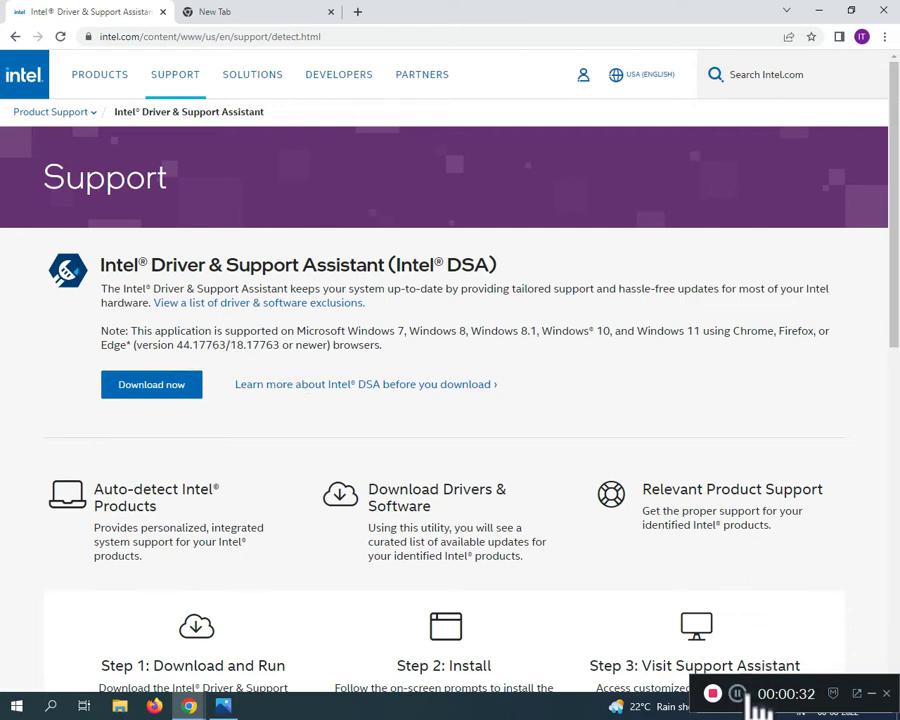
{"action": "mouse_move", "coordinate": [400, 360]}
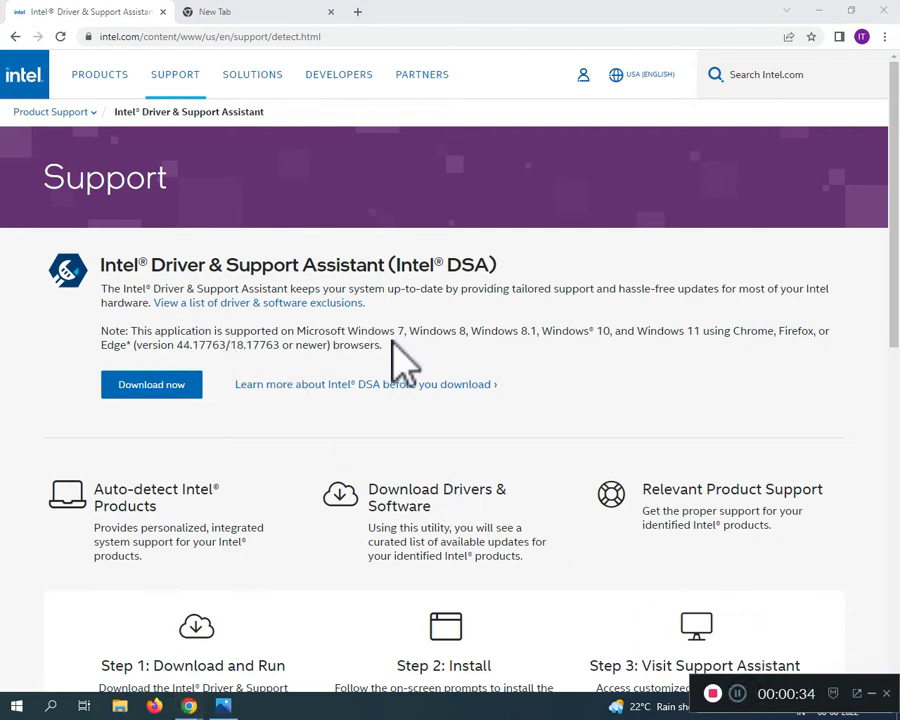
{"action": "mouse_move", "coordinate": [684, 376]}
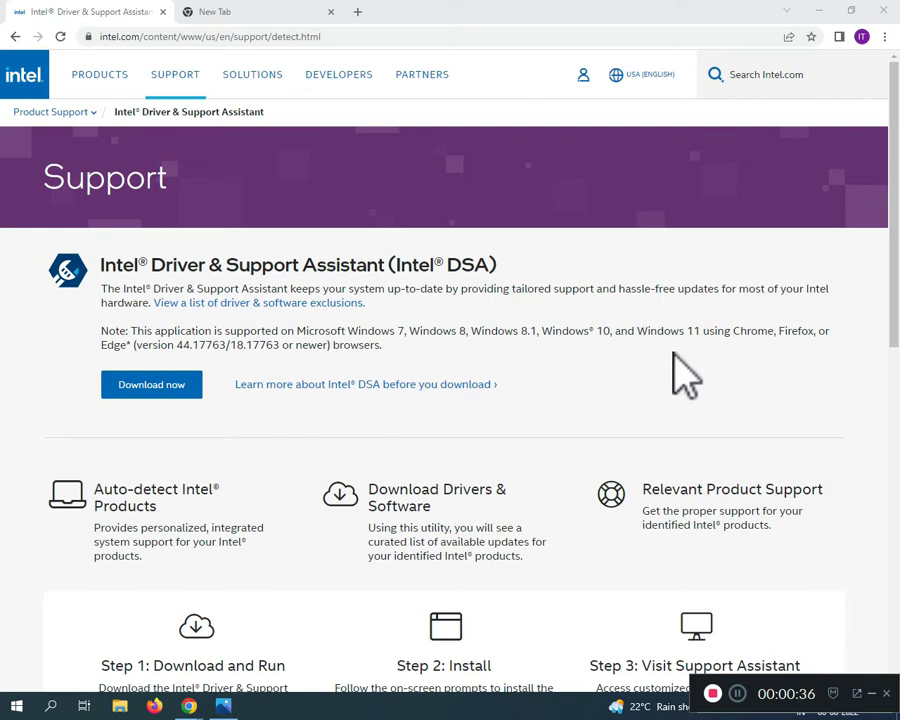
{"action": "mouse_move", "coordinate": [768, 338]}
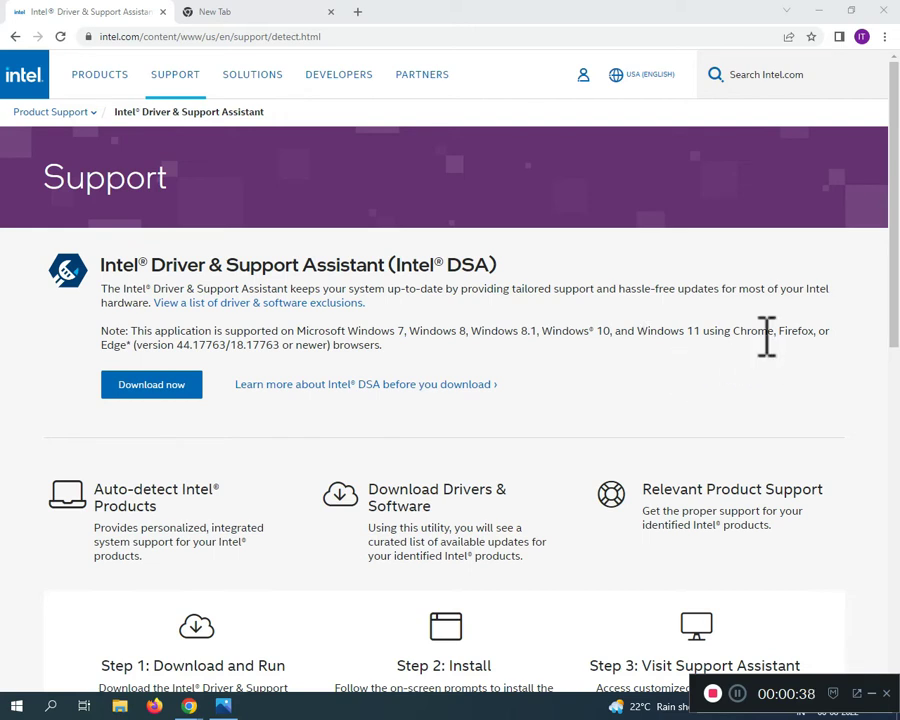
{"action": "mouse_move", "coordinate": [76, 350]}
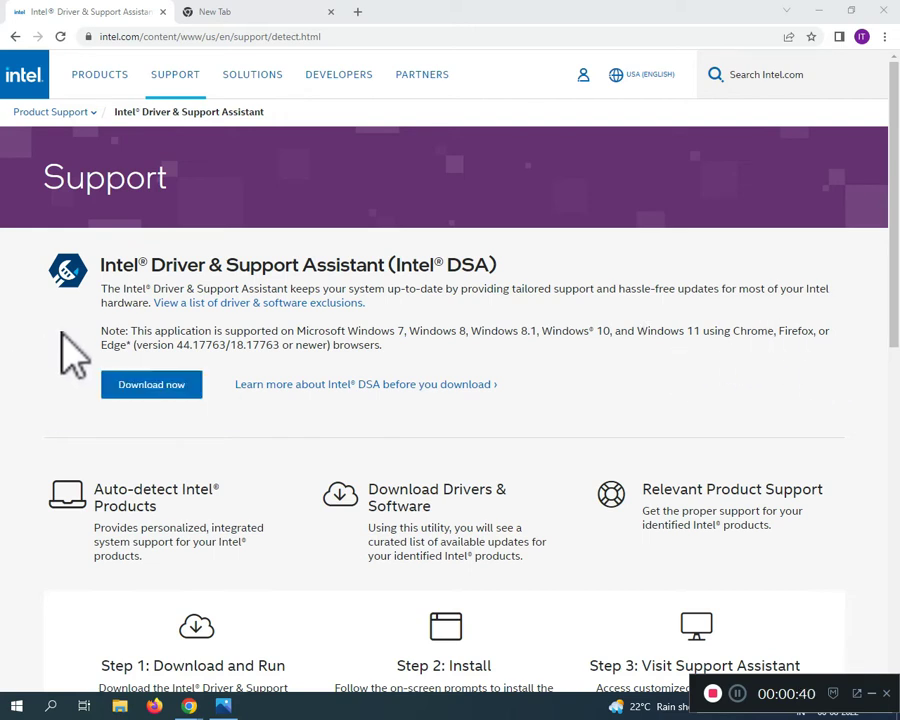
{"action": "mouse_move", "coordinate": [184, 344]}
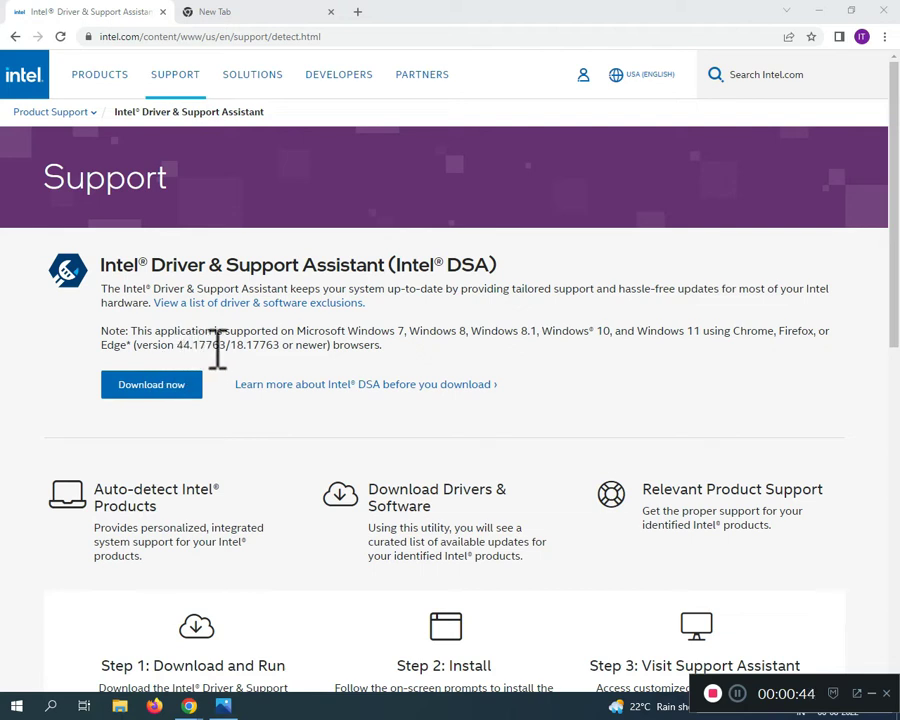
{"action": "mouse_move", "coordinate": [330, 390]}
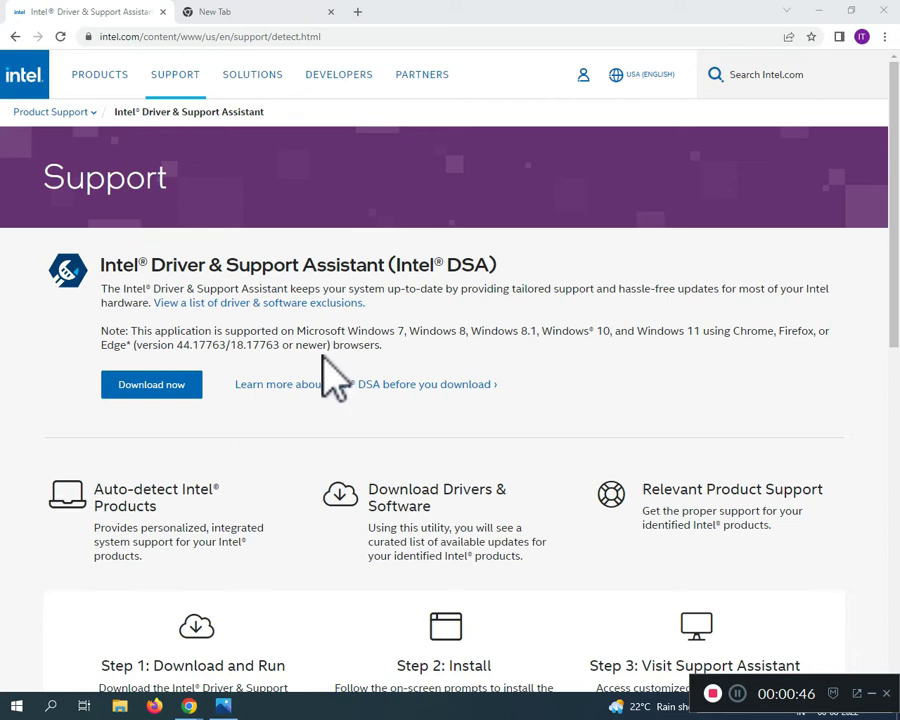
{"action": "mouse_move", "coordinate": [110, 284]}
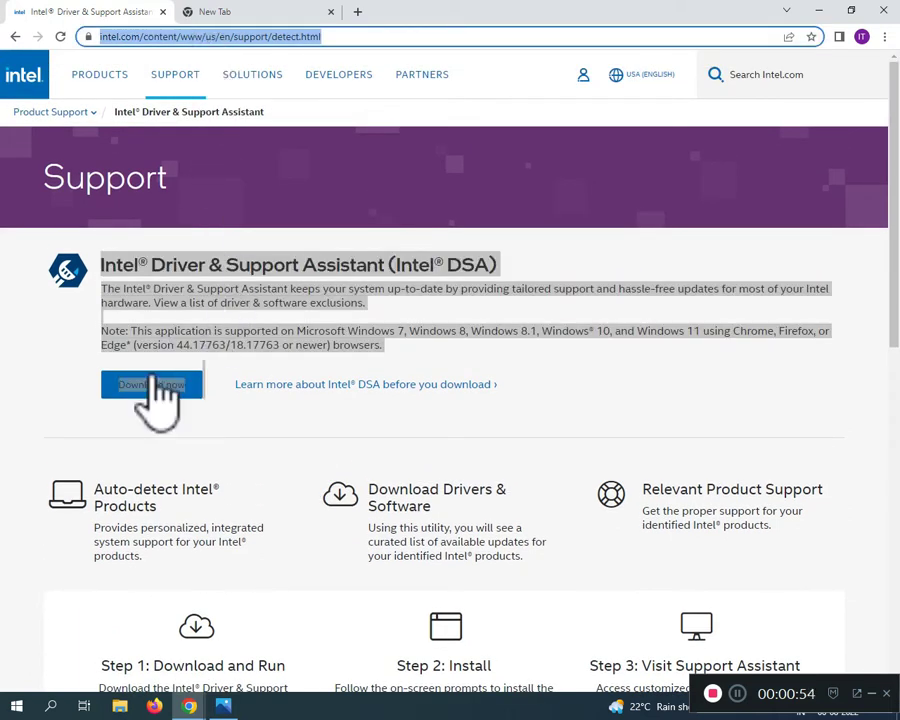
Step: Download the DSA installer, view 'Learn more about Intel DSA', then move to the New Tab
{"action": "left_click", "coordinate": [152, 384]}
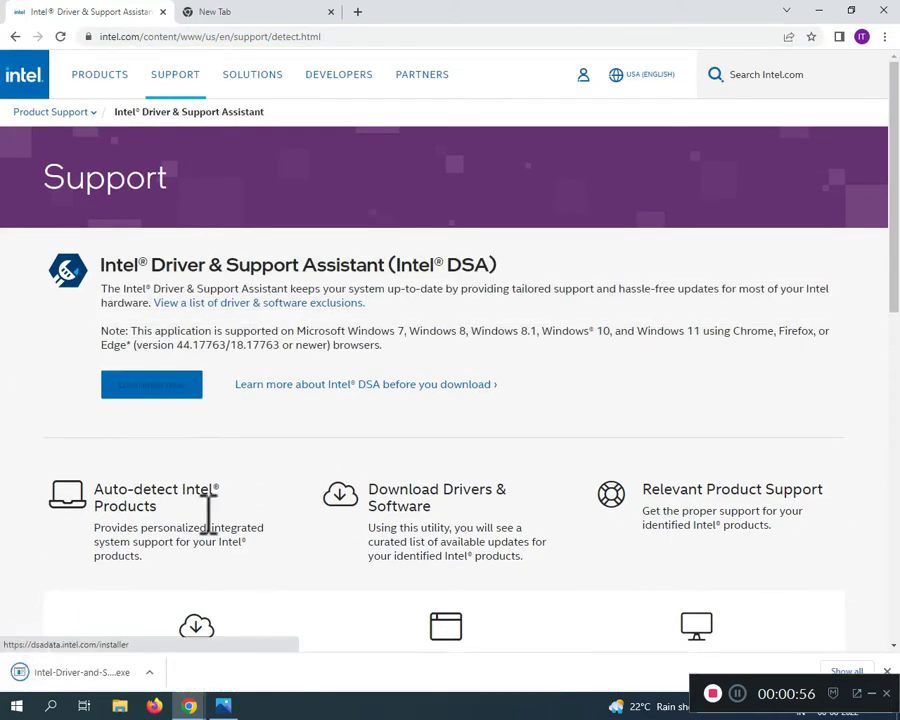
{"action": "mouse_move", "coordinate": [290, 414]}
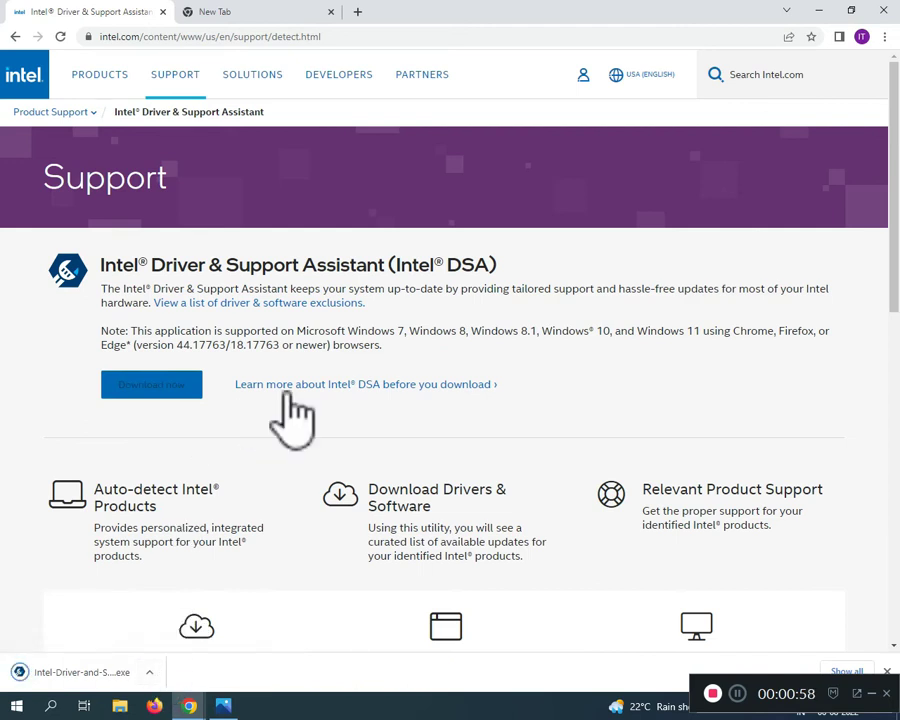
{"action": "left_click", "coordinate": [364, 384]}
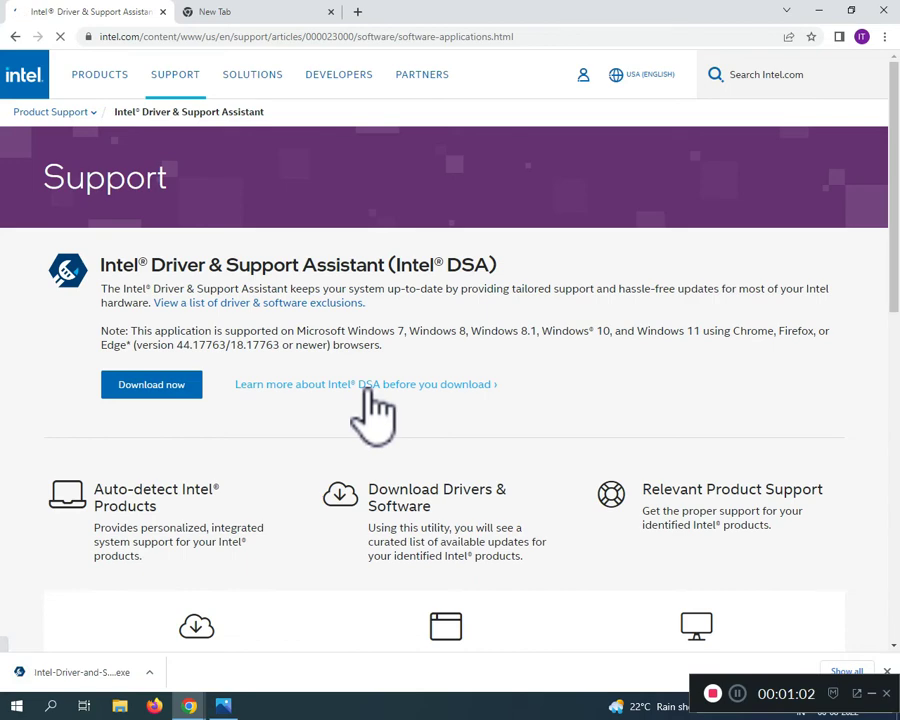
{"action": "left_click", "coordinate": [364, 384]}
{"action": "type", "text": "Intel GPU WDDM 3.1 drivers released"}
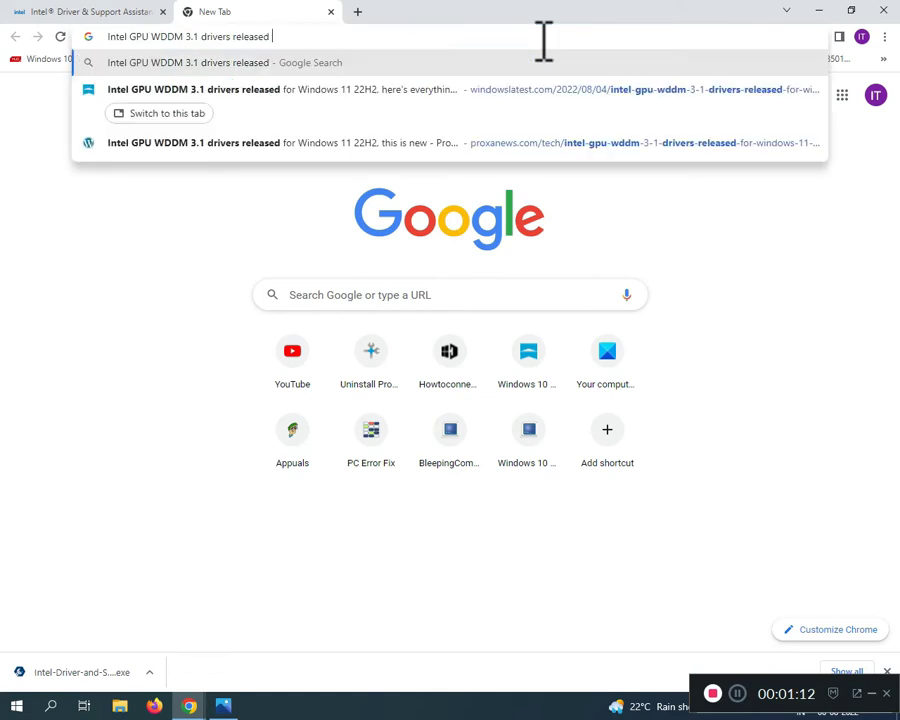
Step: Search Google for 'intel gpu wddm 3.1 drivers download' and scan the results
{"action": "key", "text": "Return"}
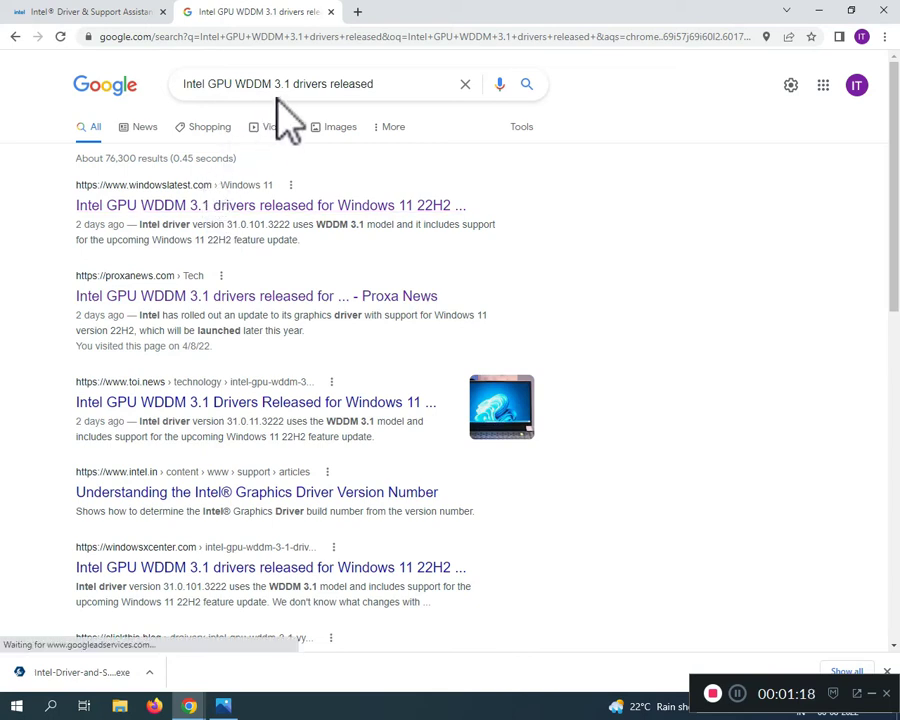
{"action": "left_click", "coordinate": [330, 84]}
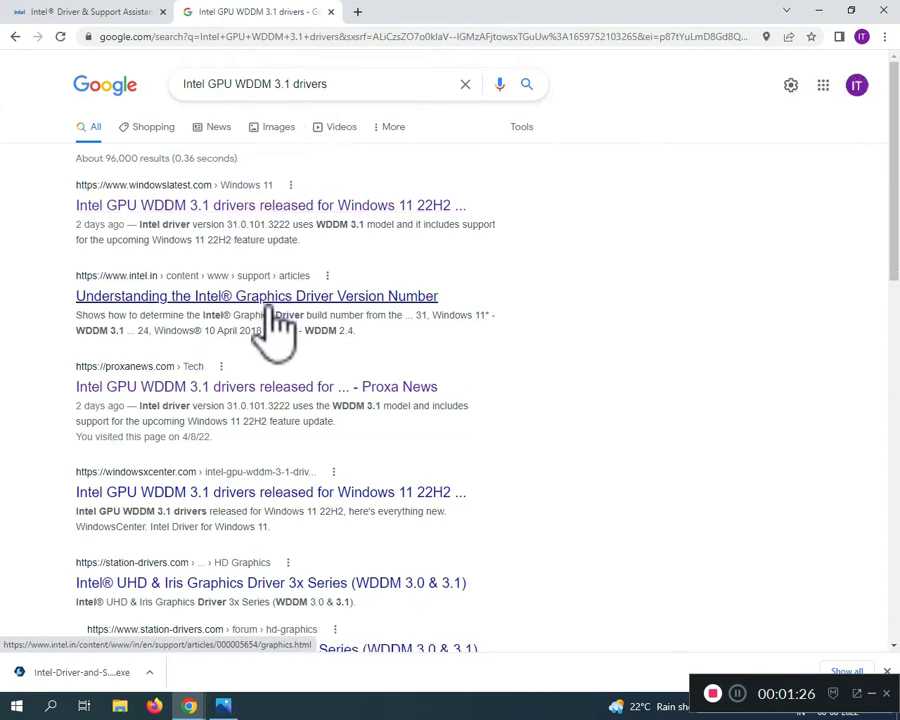
{"action": "left_click", "coordinate": [300, 84]}
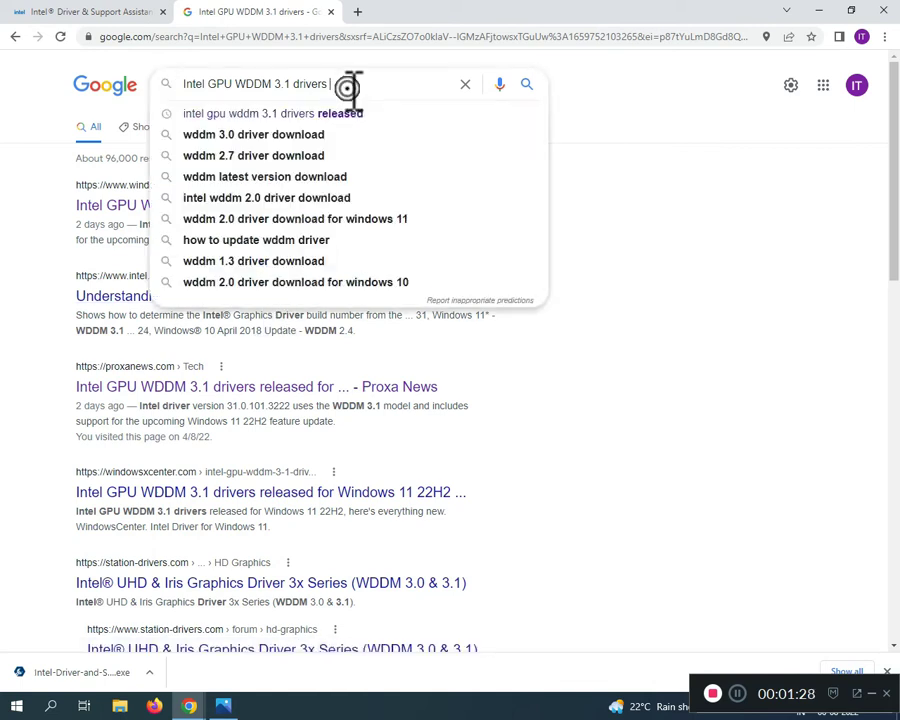
{"action": "left_click", "coordinate": [252, 112]}
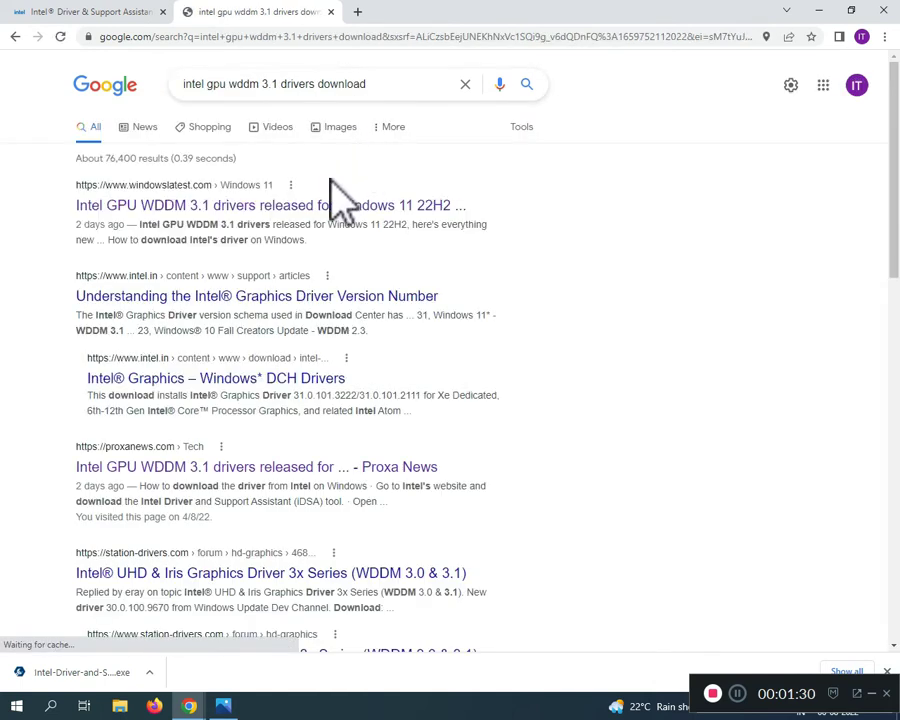
{"action": "scroll", "scroll_direction": "down", "scroll_amount": 3}
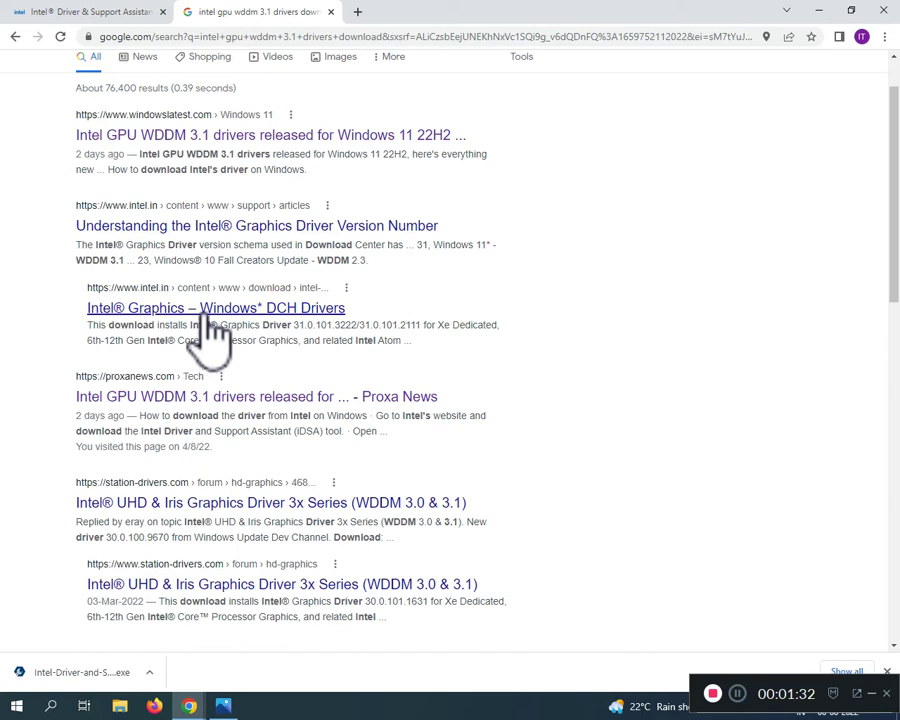
{"action": "mouse_move", "coordinate": [240, 320]}
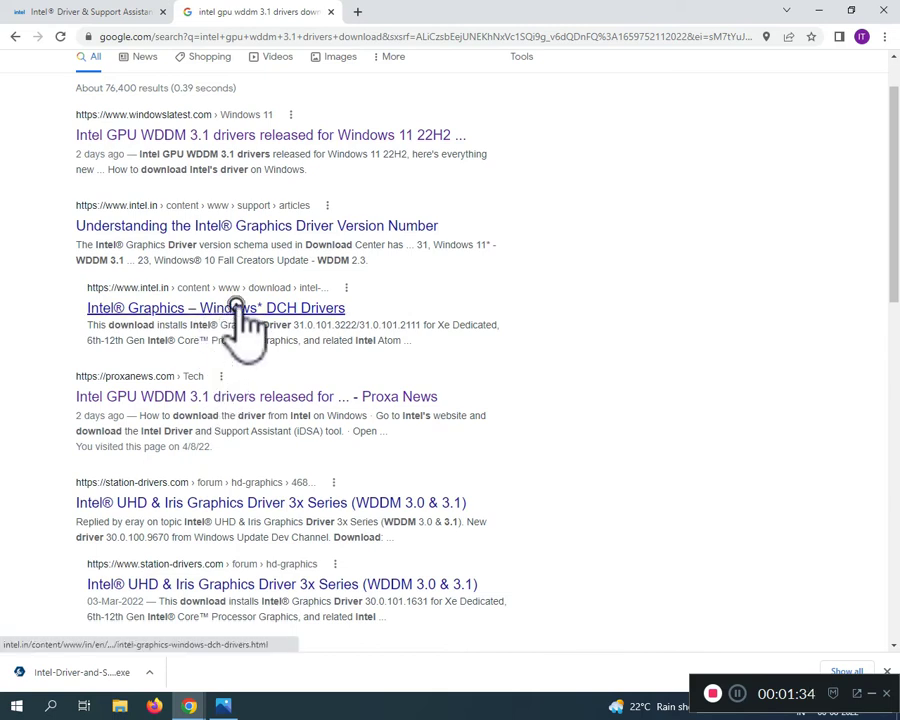
Step: View the Intel Graphics – Windows DCH Drivers result and browse its downloads list
{"action": "left_click", "coordinate": [216, 308]}
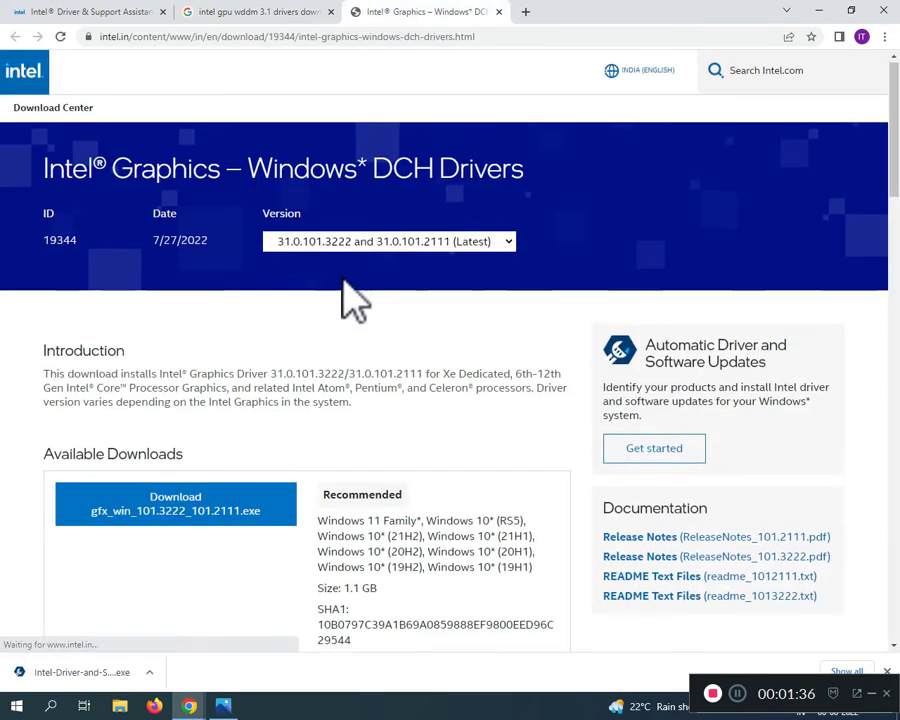
{"action": "scroll", "scroll_direction": "down", "scroll_amount": 3}
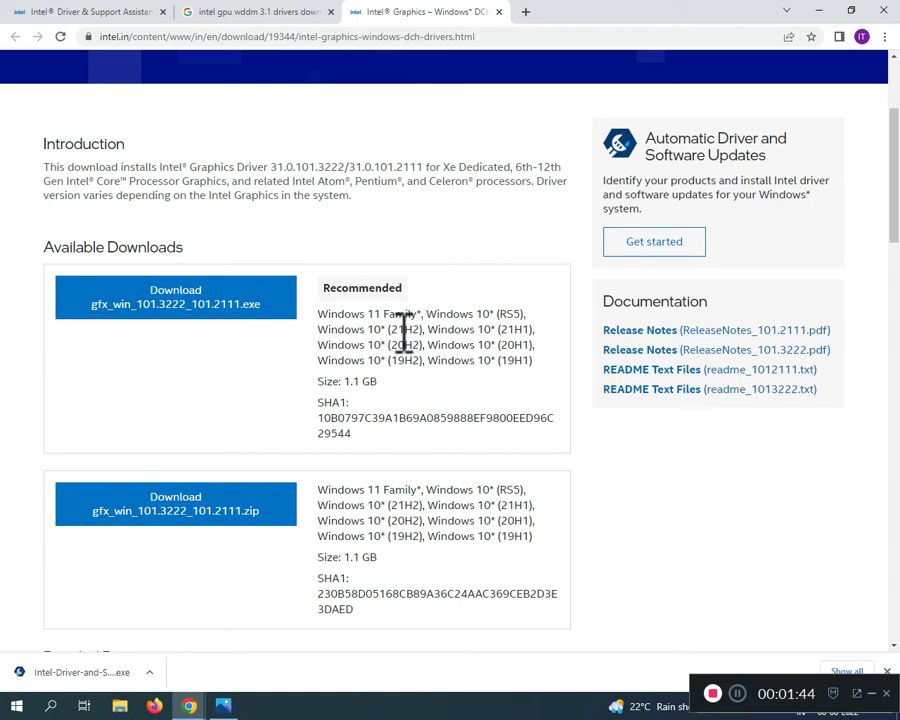
{"action": "mouse_move", "coordinate": [440, 160]}
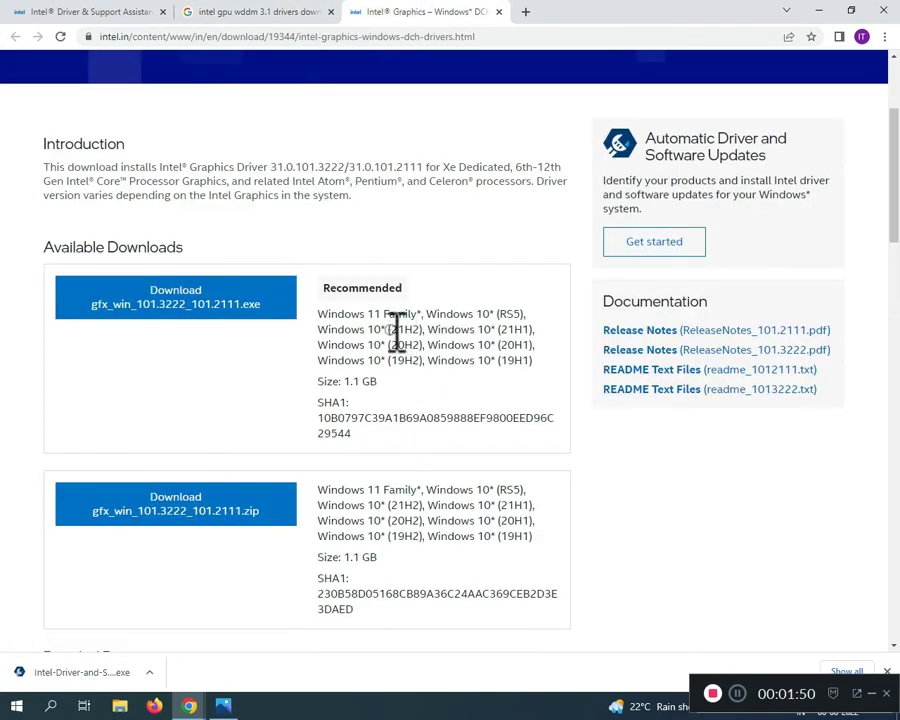
{"action": "scroll", "scroll_direction": "down", "scroll_amount": 3}
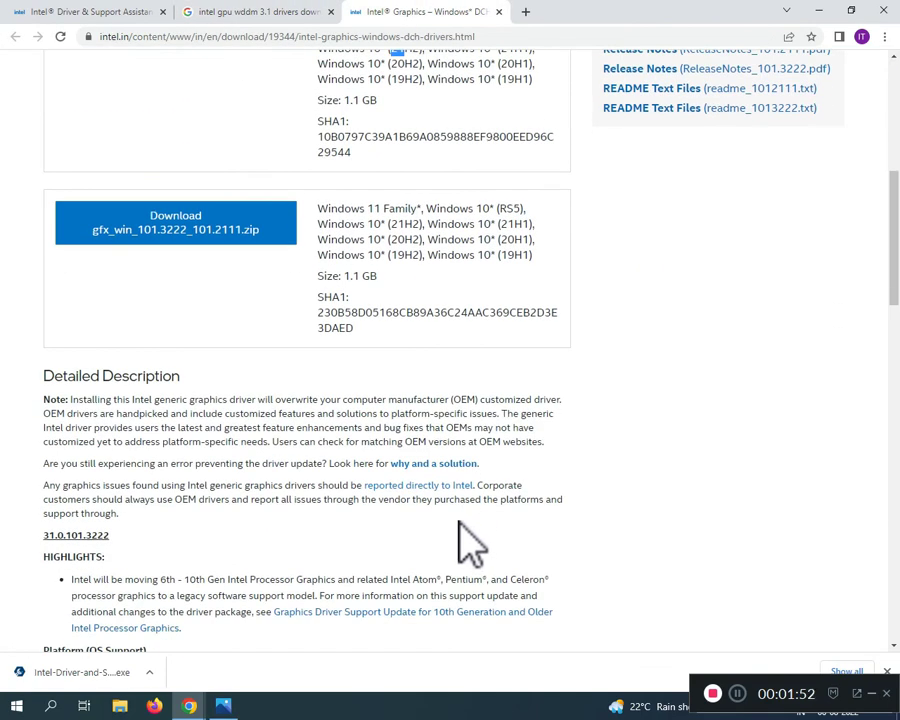
{"action": "scroll", "scroll_direction": "up", "scroll_amount": 3}
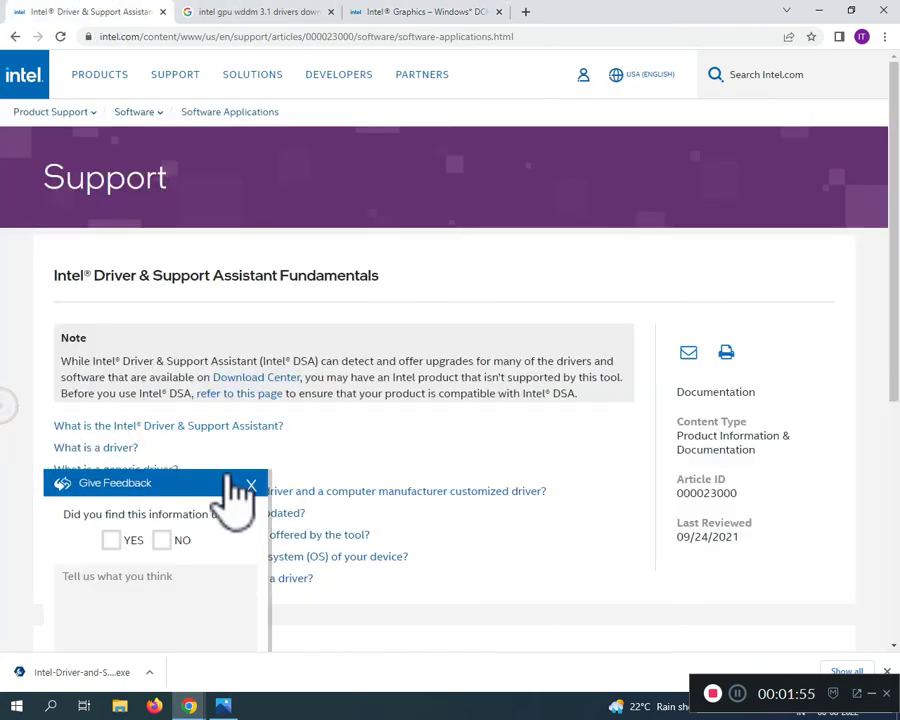
Step: Dismiss the Give Feedback popup and go back to the DSA download page
{"action": "left_click", "coordinate": [252, 486]}
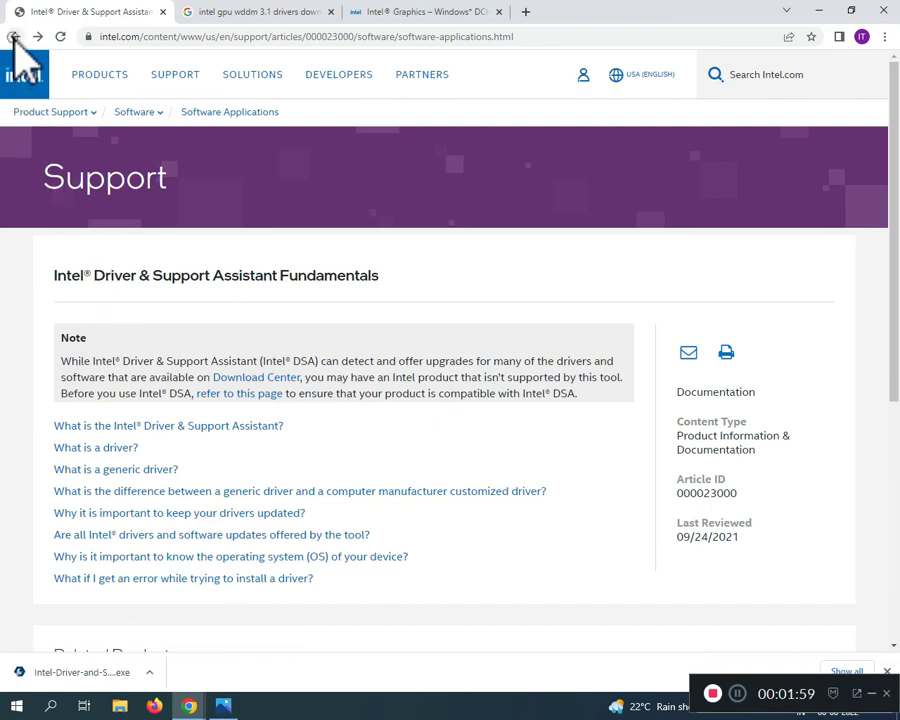
{"action": "left_click", "coordinate": [16, 36]}
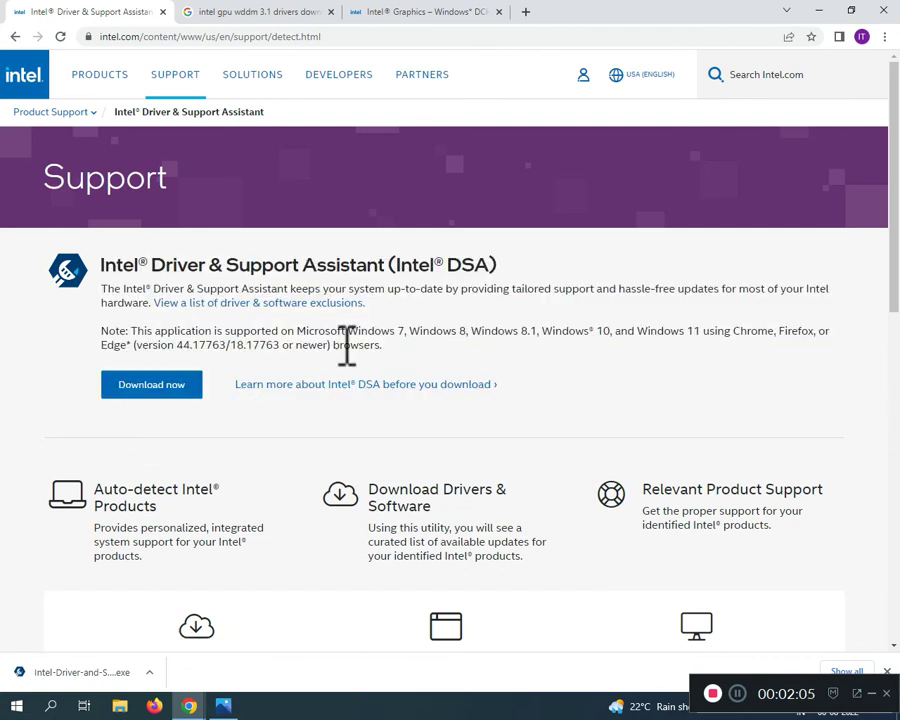
{"action": "mouse_move", "coordinate": [596, 444]}
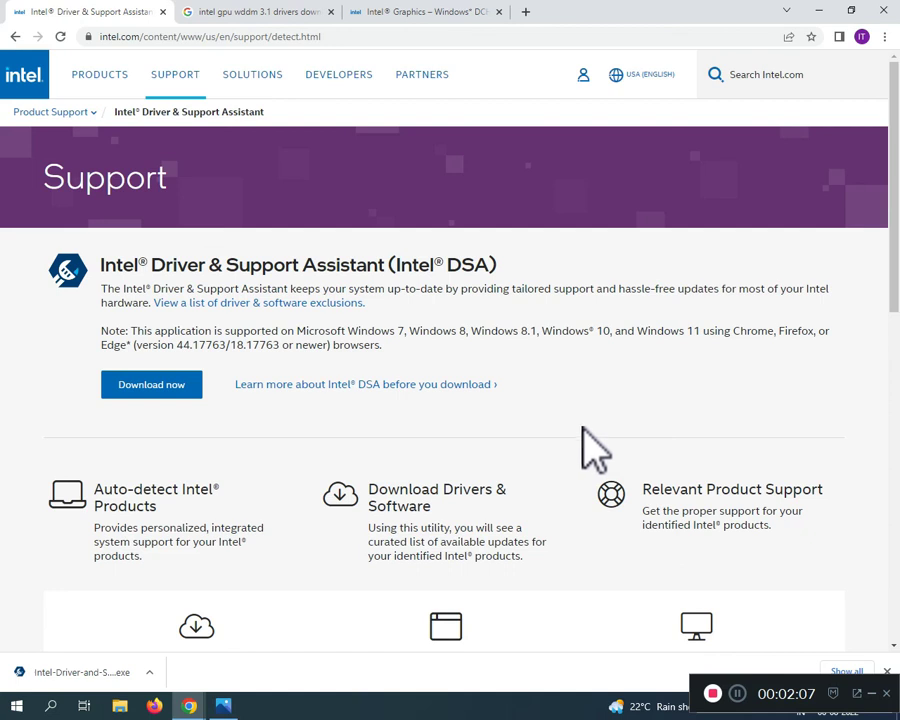
{"action": "mouse_move", "coordinate": [664, 510]}
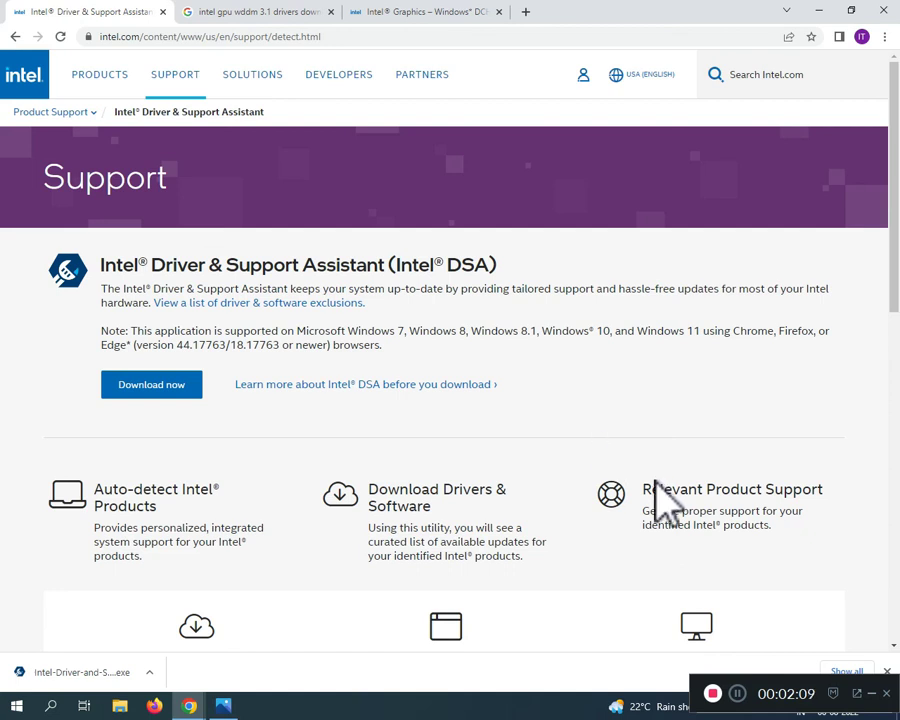